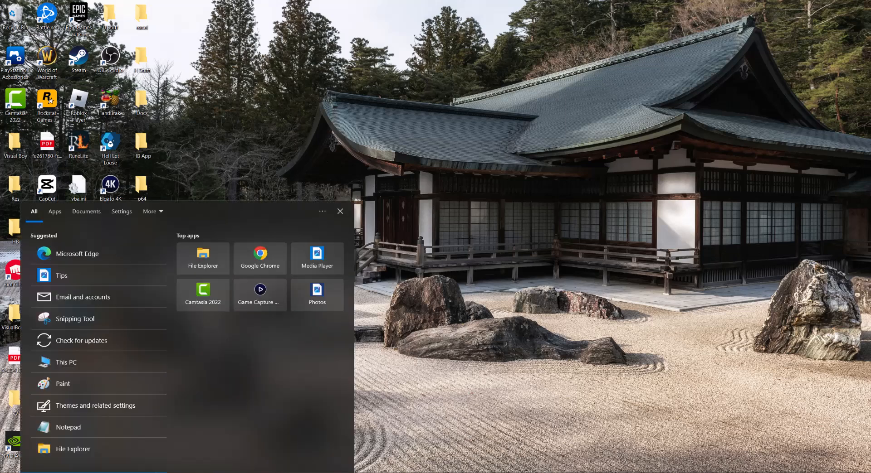
# Search 'windows security' from Start and launch Microsoft Store from the results
pyautogui.write('windows security')
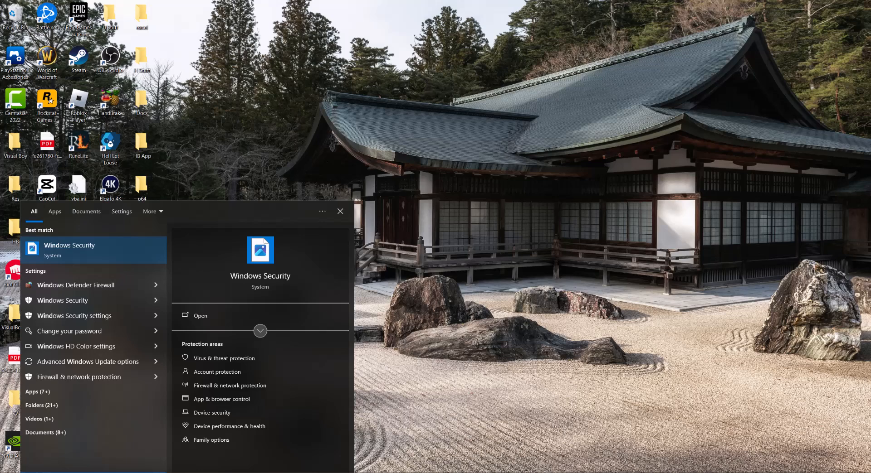
pyautogui.click(340, 211)
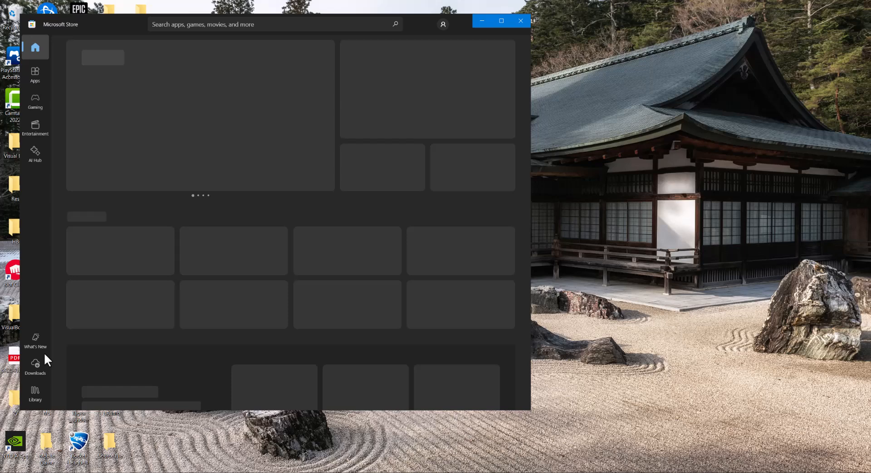
# Check for and install available app updates from the Microsoft Store Downloads list
pyautogui.click(35, 366)
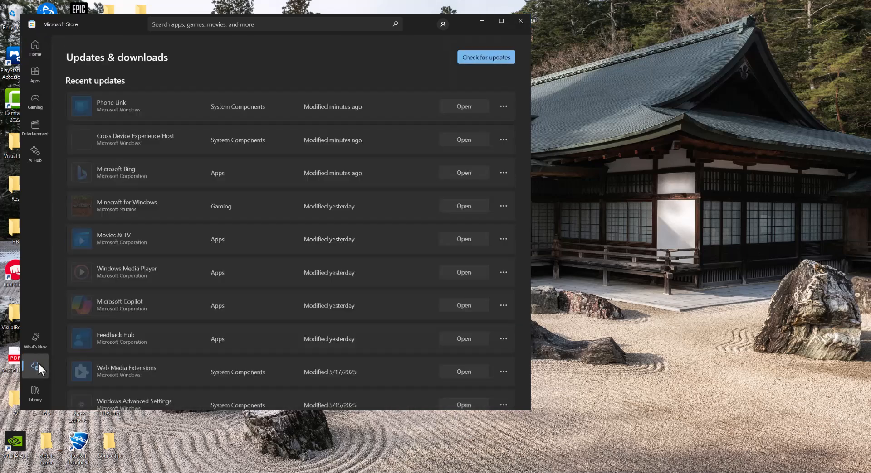
pyautogui.click(485, 57)
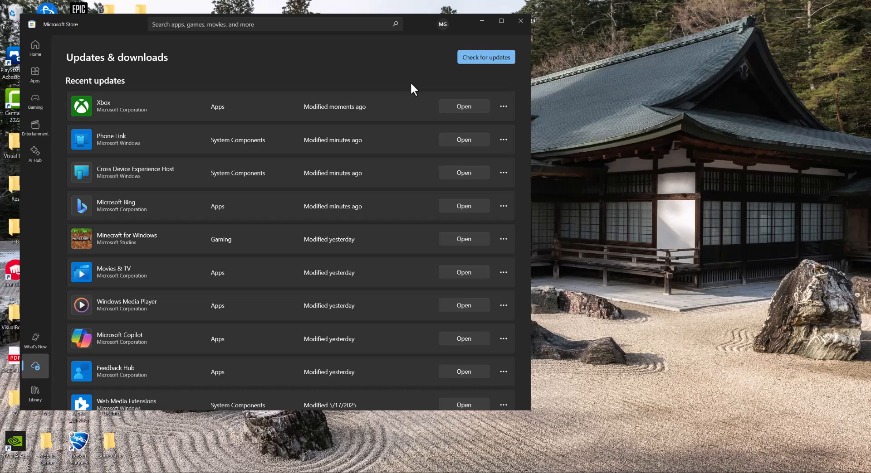
pyautogui.moveTo(461, 55)
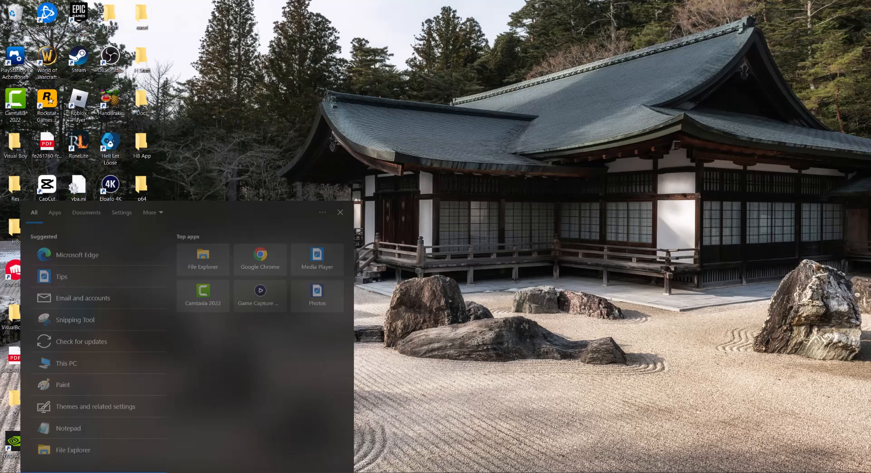
# Search 'Xbox' in Start and open the Xbox app's settings page
pyautogui.write('Xbox')
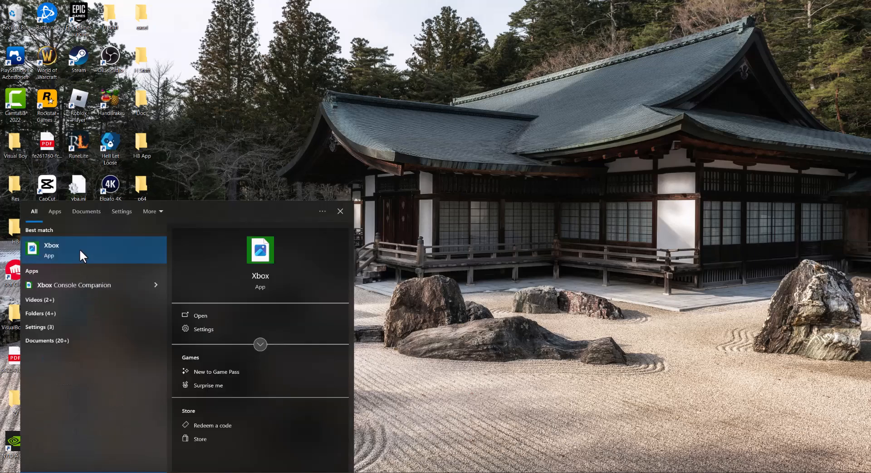
pyautogui.click(51, 249)
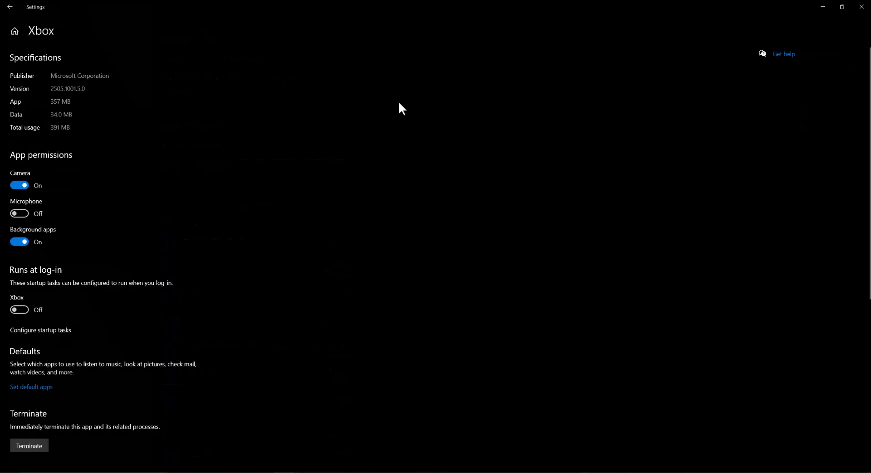
# Scroll the Xbox advanced options to reveal Repair and Reset below Terminate
pyautogui.scroll(-3)
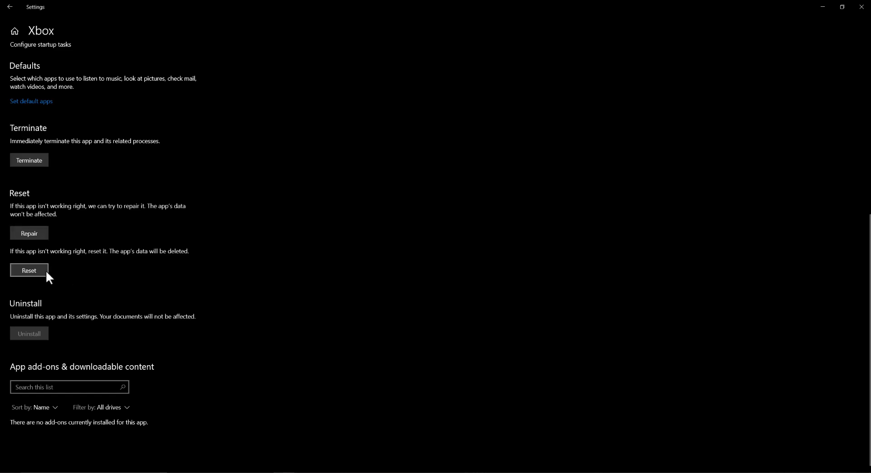
pyautogui.moveTo(117, 265)
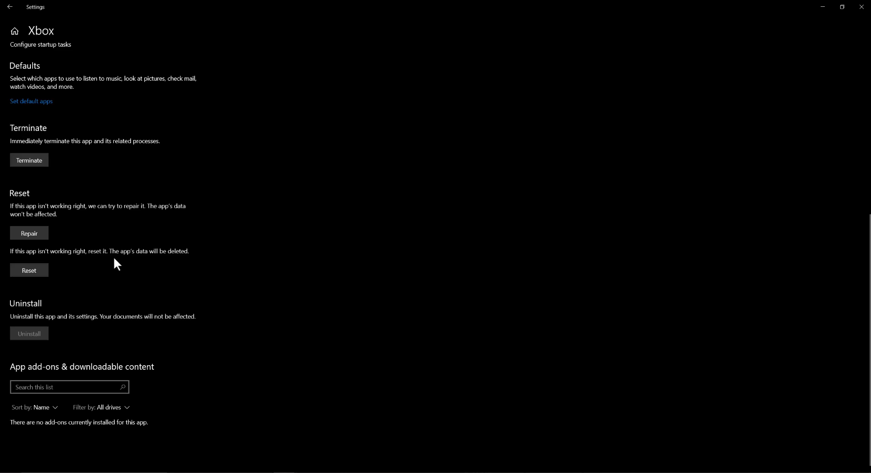
pyautogui.moveTo(120, 266)
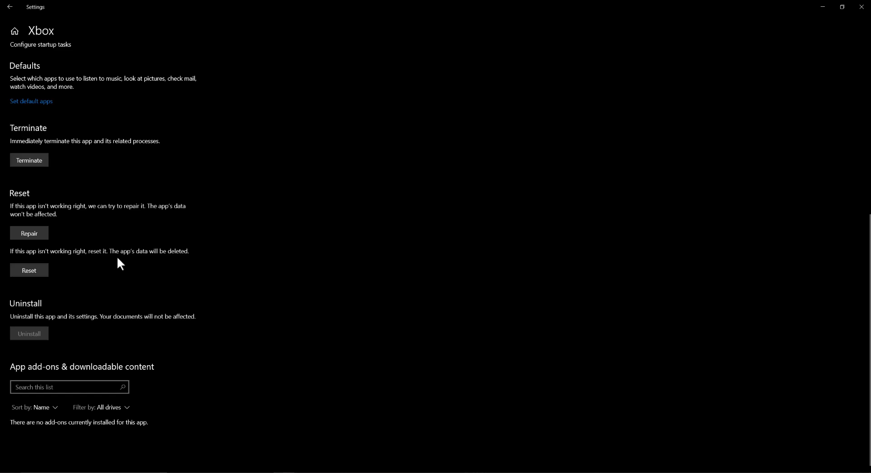